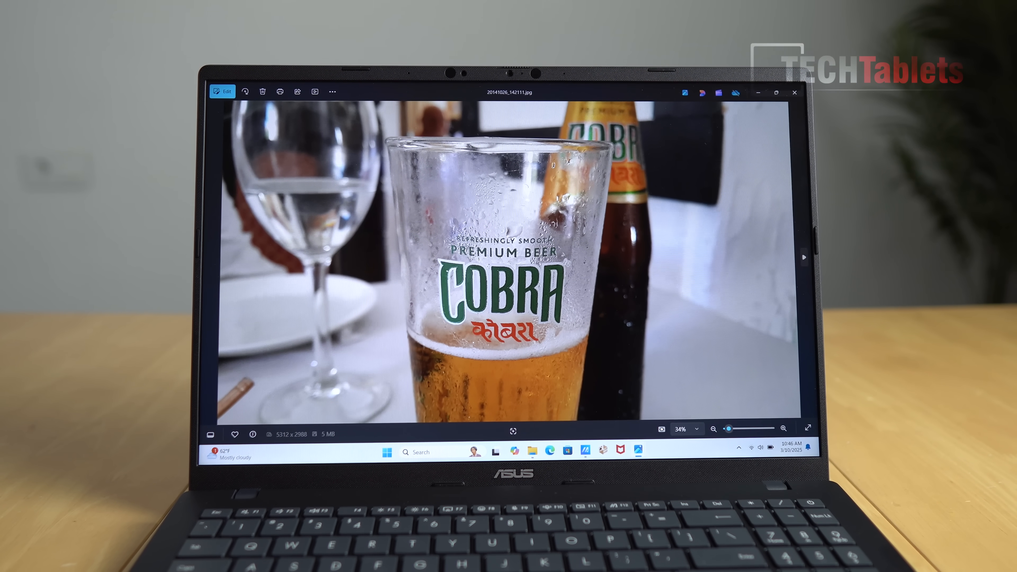
- Close the beer glass photo and advance past the cat to the red Beetle and the next picture
{"action": "left_click", "coordinate": [794, 92]}
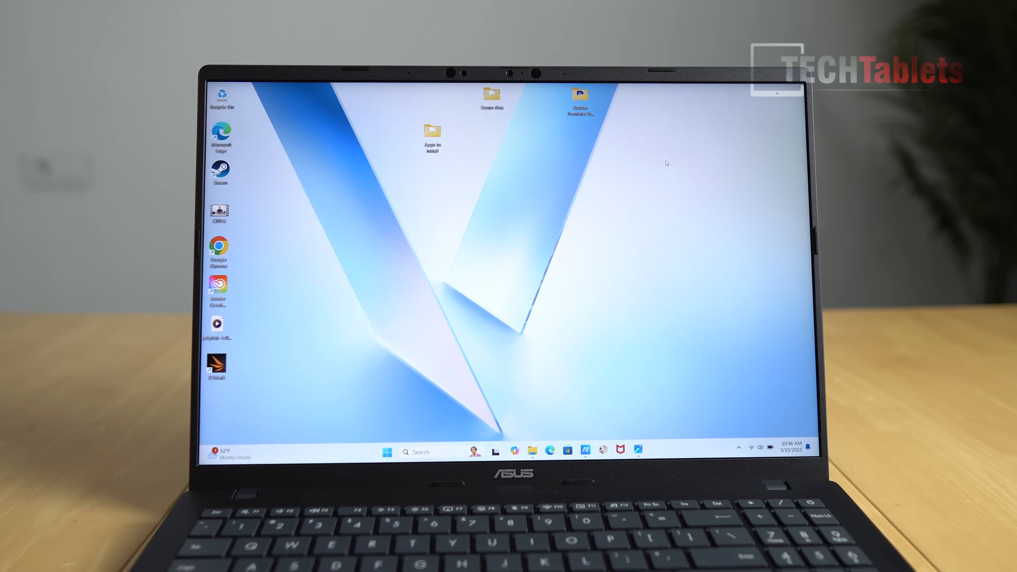
{"action": "mouse_move", "coordinate": [584, 452]}
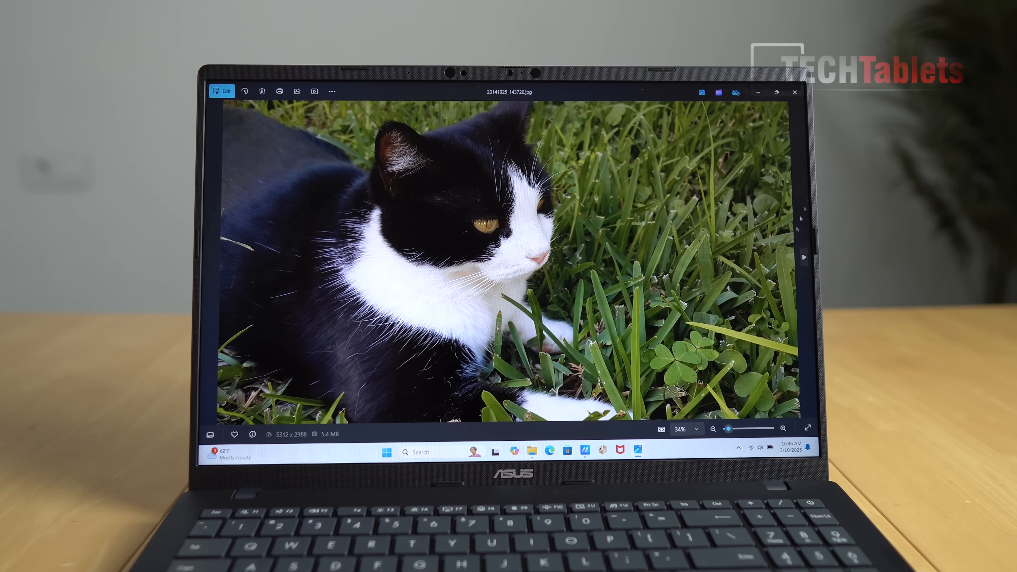
{"action": "left_click", "coordinate": [803, 259]}
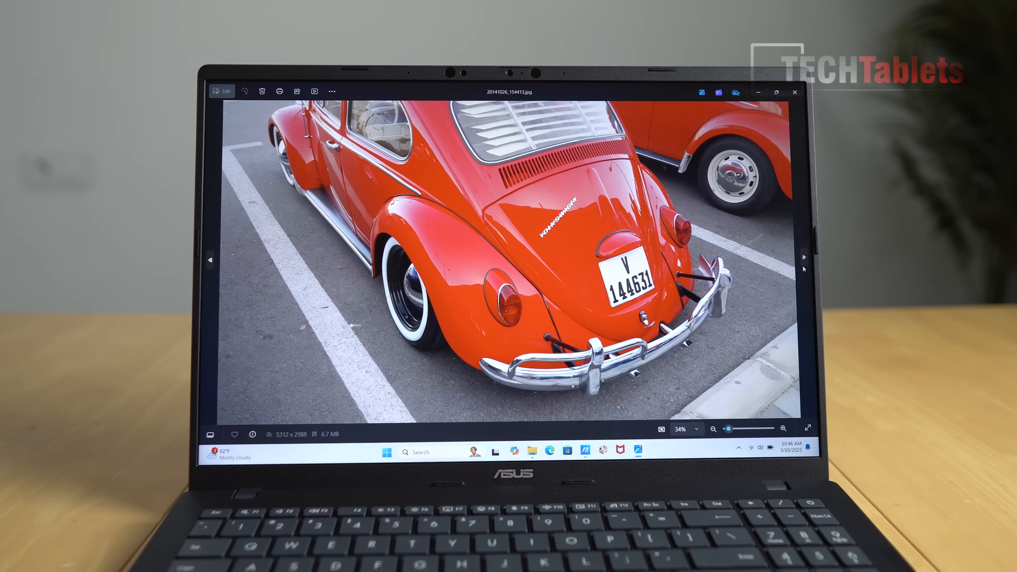
{"action": "left_click", "coordinate": [802, 261]}
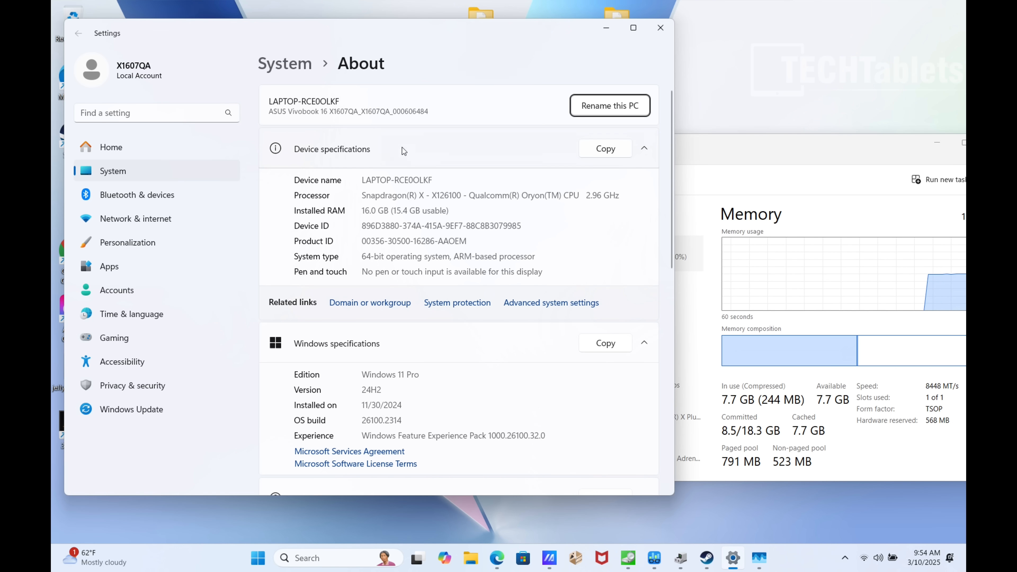
{"action": "mouse_move", "coordinate": [731, 180]}
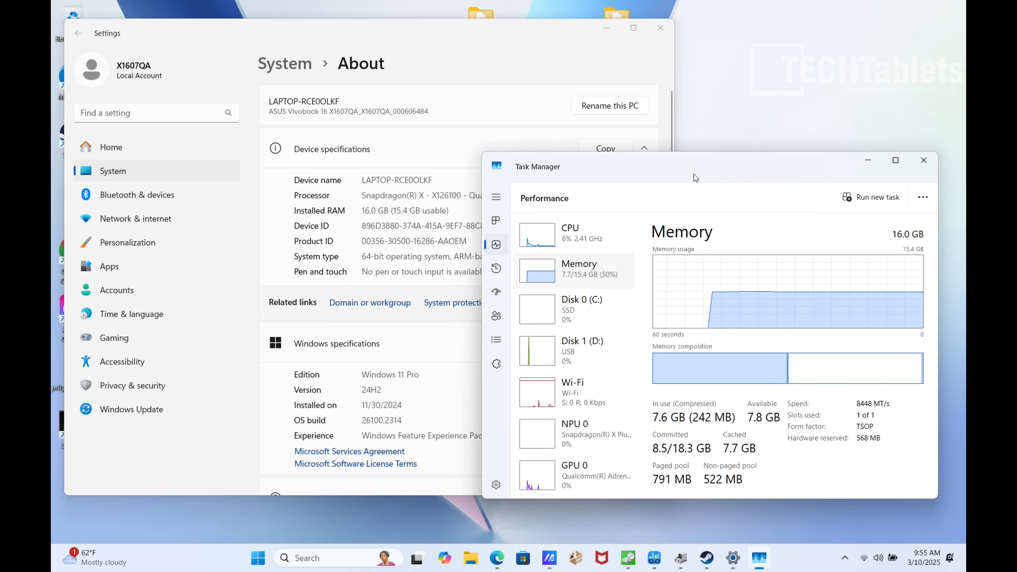
{"action": "mouse_move", "coordinate": [873, 173]}
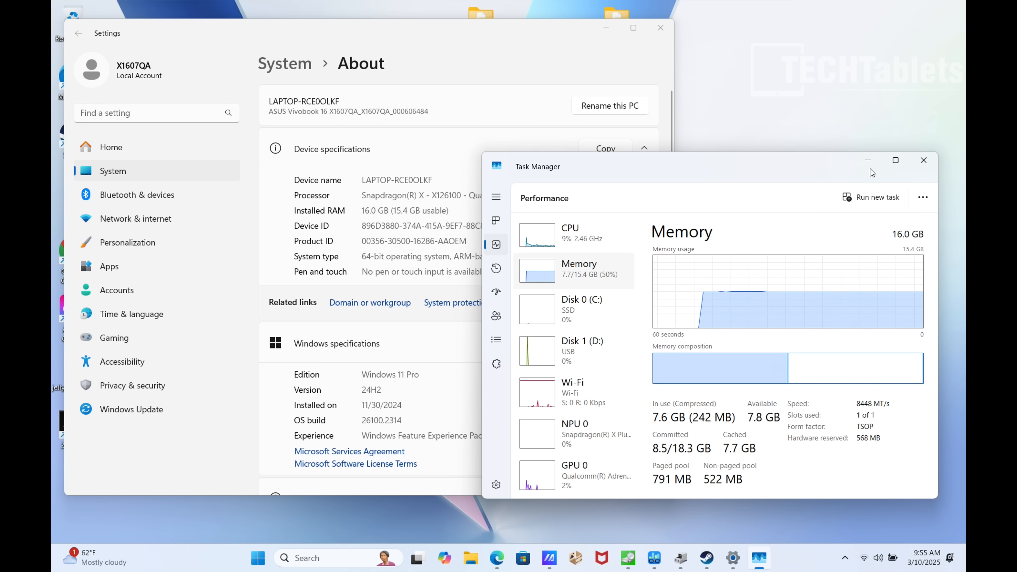
- Minimize Task Manager and the Settings About page so the desktop is clear
{"action": "left_click", "coordinate": [924, 160]}
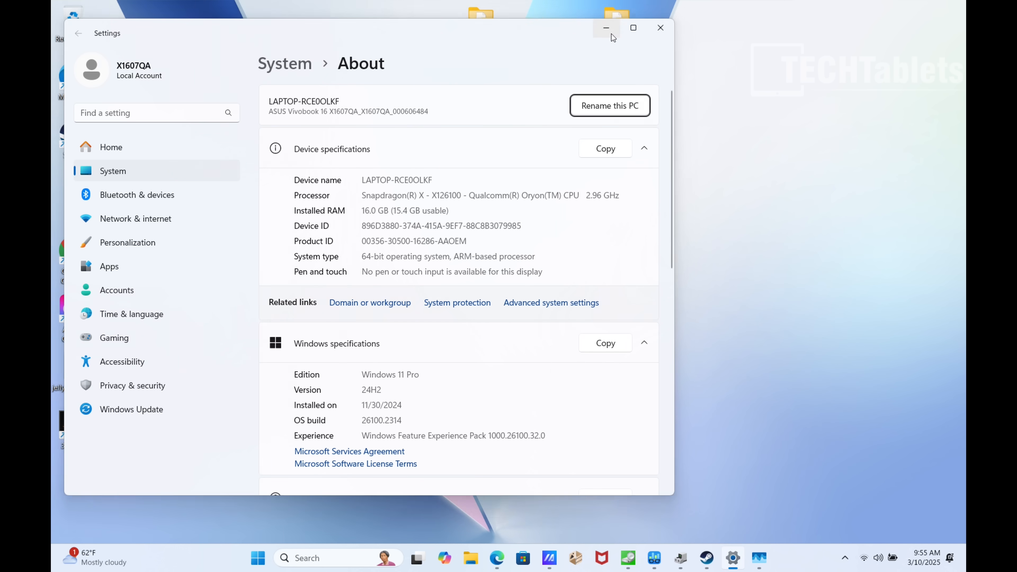
{"action": "left_click", "coordinate": [605, 28]}
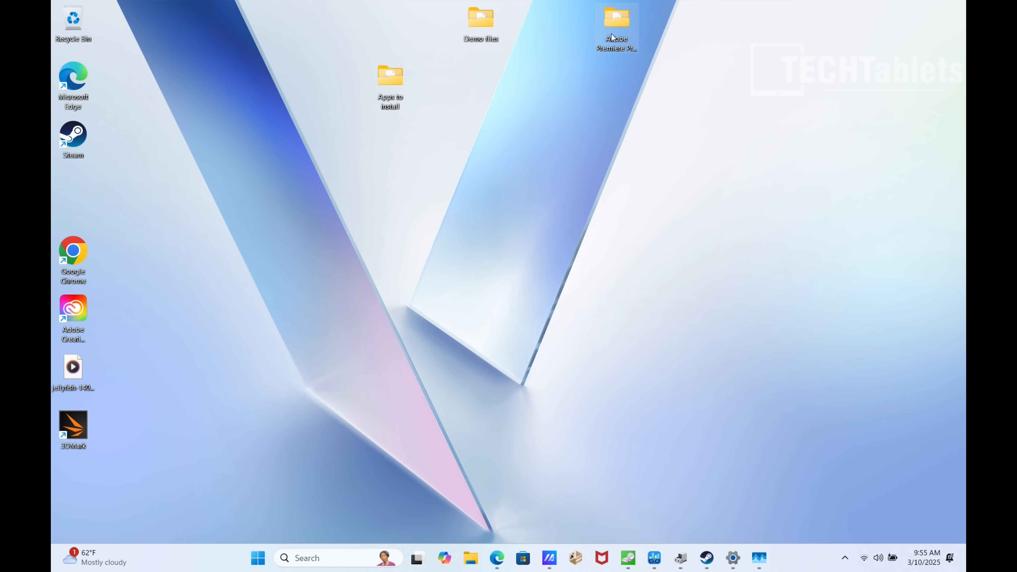
{"action": "mouse_move", "coordinate": [637, 322]}
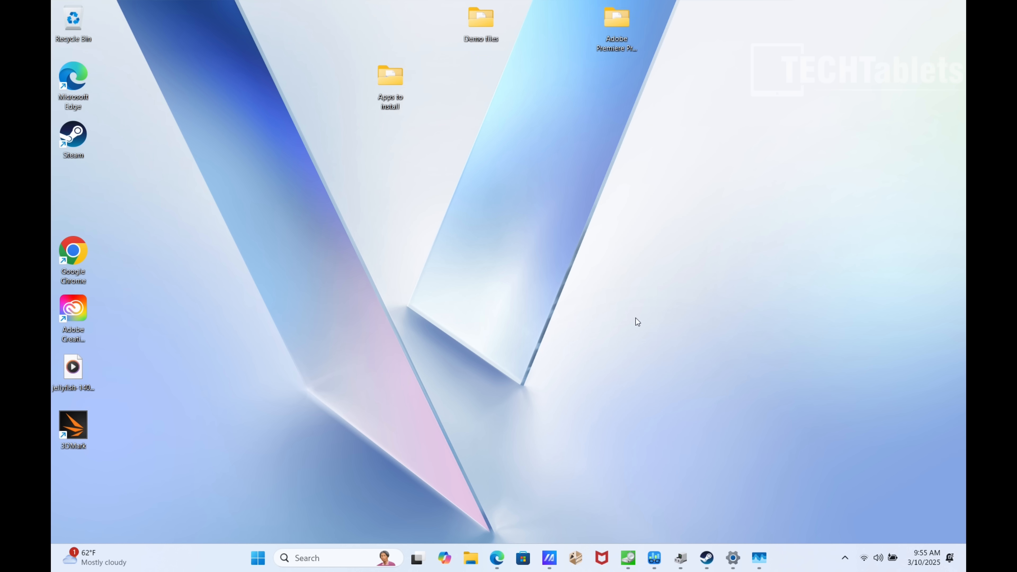
- Show Device Manager's tree with the Qualcomm Wi-Fi 6E adapter and eight Snapdragon X cores
{"action": "left_click", "coordinate": [679, 557]}
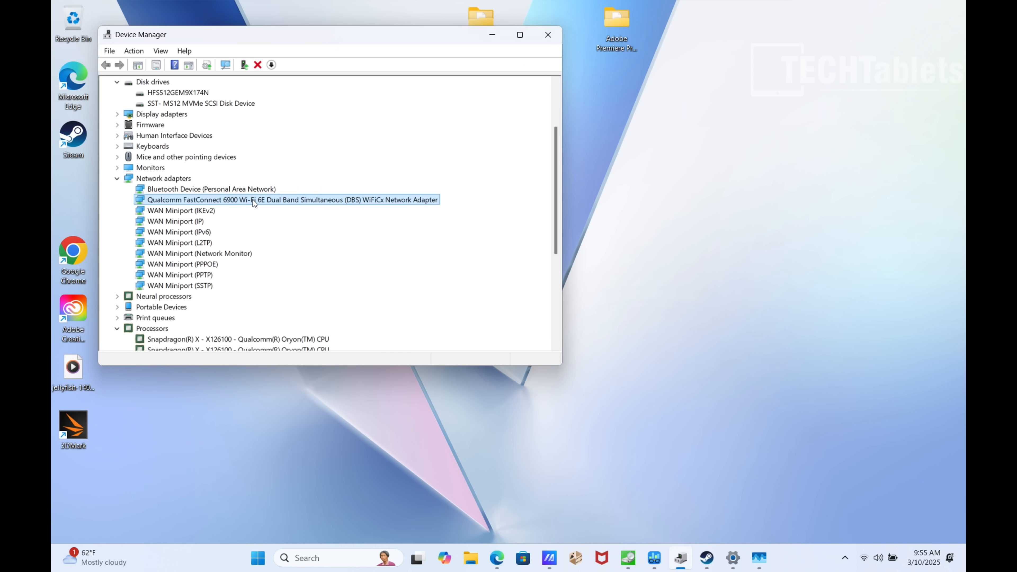
{"action": "scroll", "scroll_direction": "down", "scroll_amount": 3}
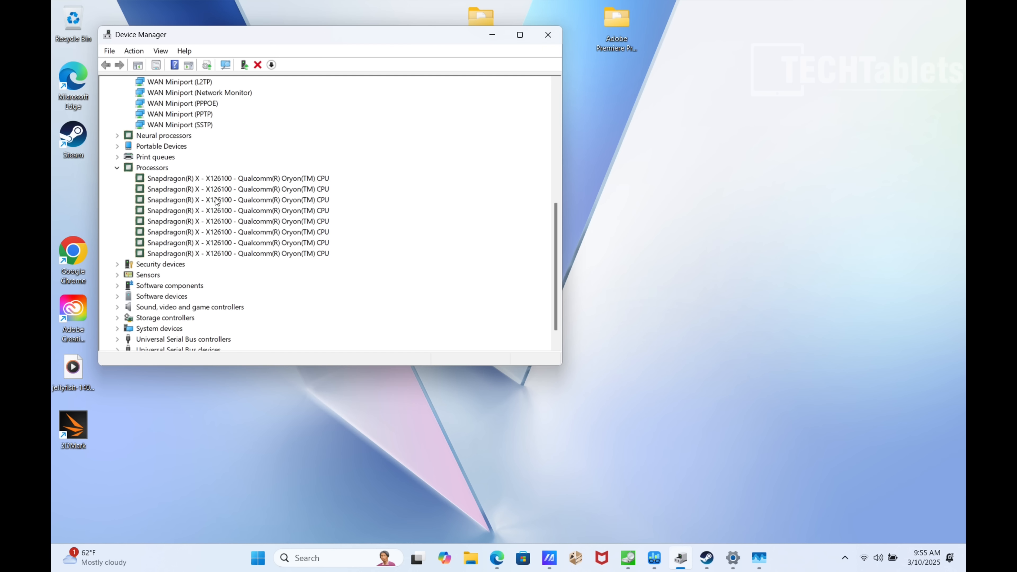
{"action": "mouse_move", "coordinate": [135, 147]}
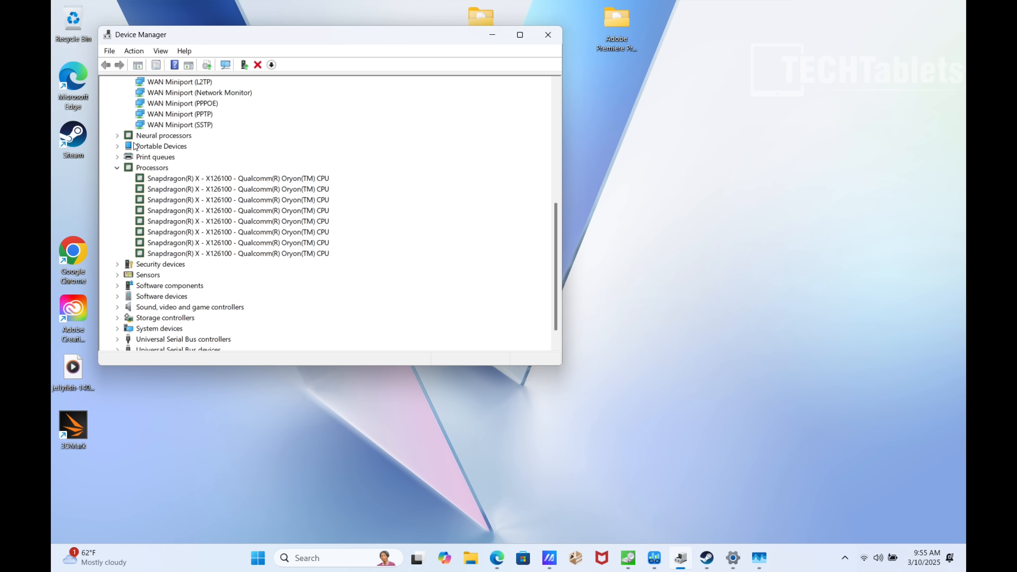
{"action": "left_click", "coordinate": [118, 135]}
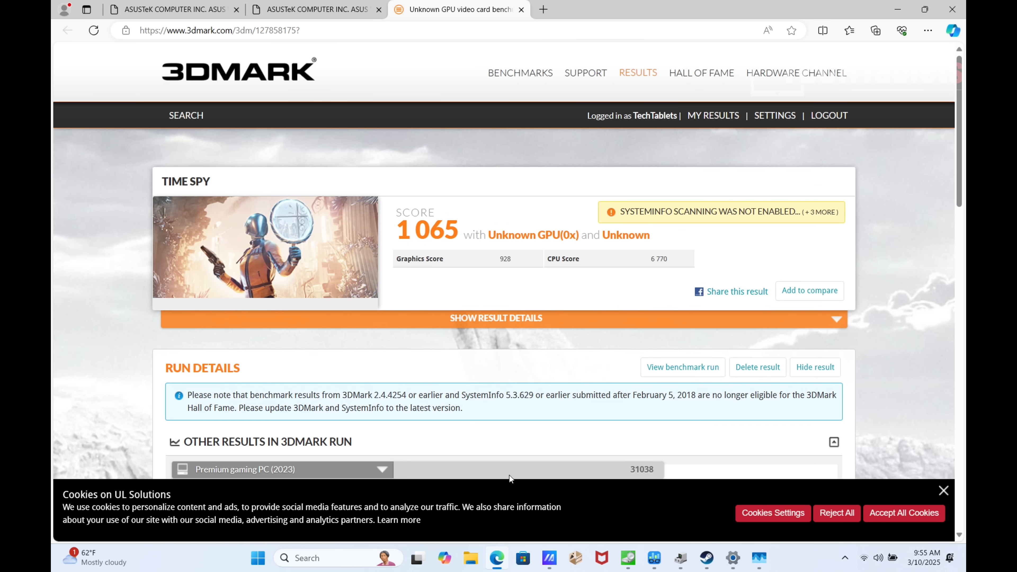
{"action": "mouse_move", "coordinate": [420, 52]}
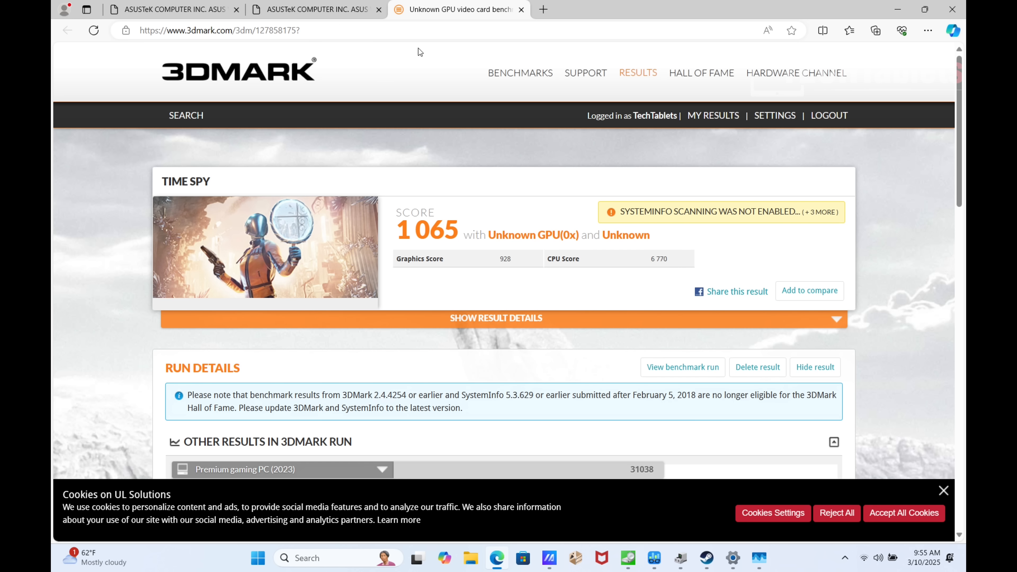
{"action": "mouse_move", "coordinate": [460, 280]}
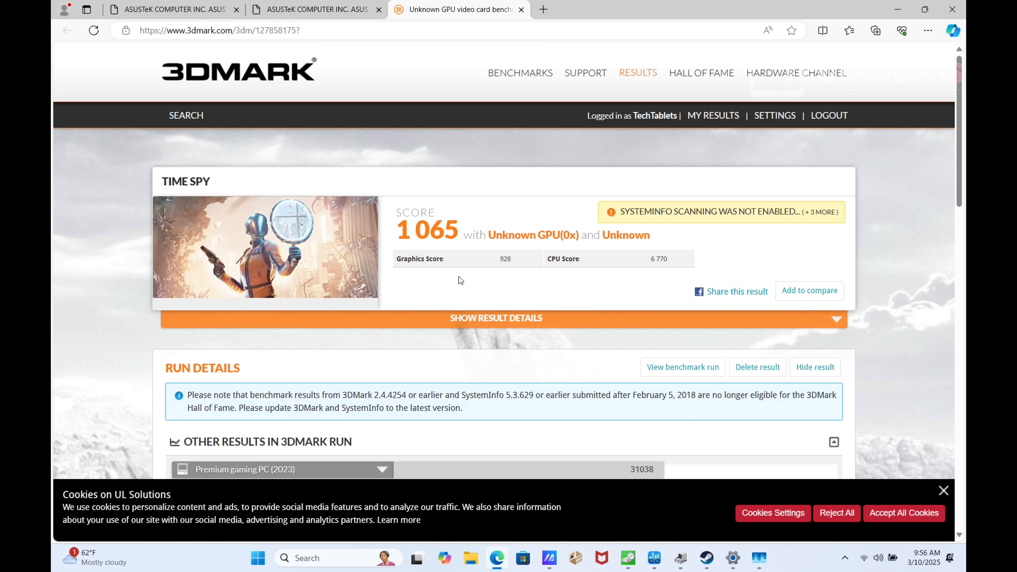
{"action": "mouse_move", "coordinate": [520, 265]}
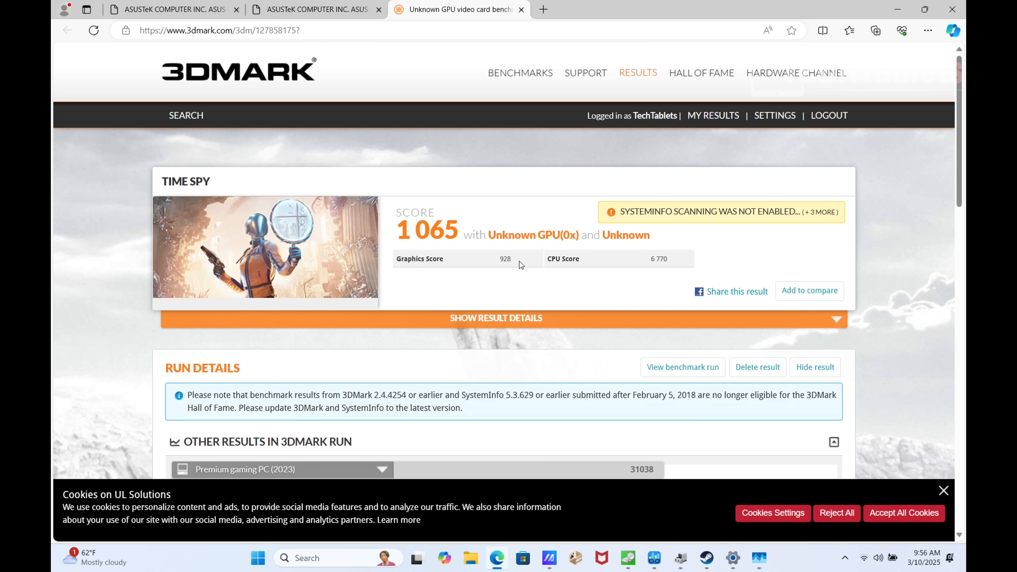
{"action": "mouse_move", "coordinate": [339, 185]}
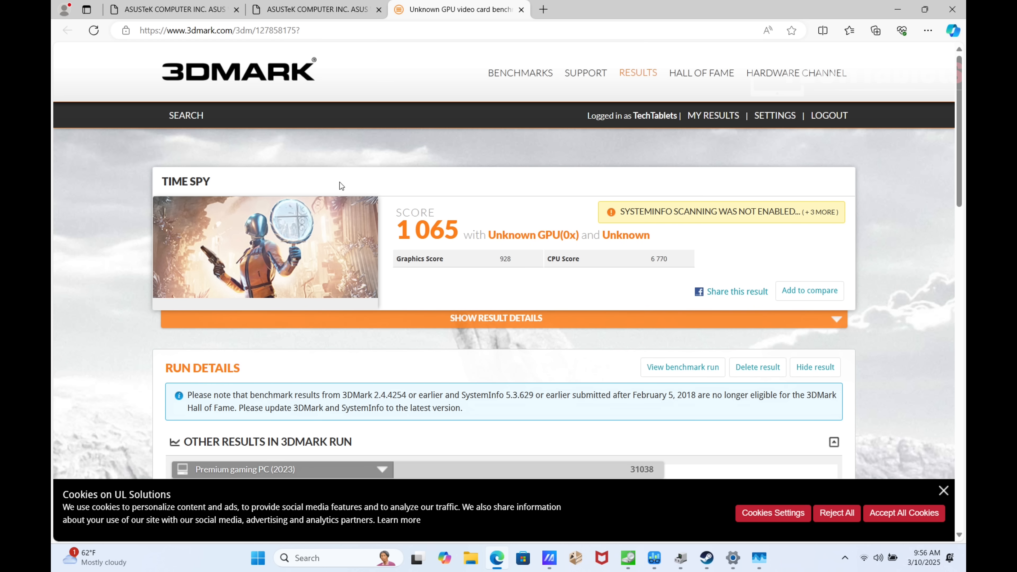
- Switch to the 3DMark Time Spy tab showing 1 065 overall, 928 graphics, 6 770 CPU
{"action": "left_click", "coordinate": [172, 9]}
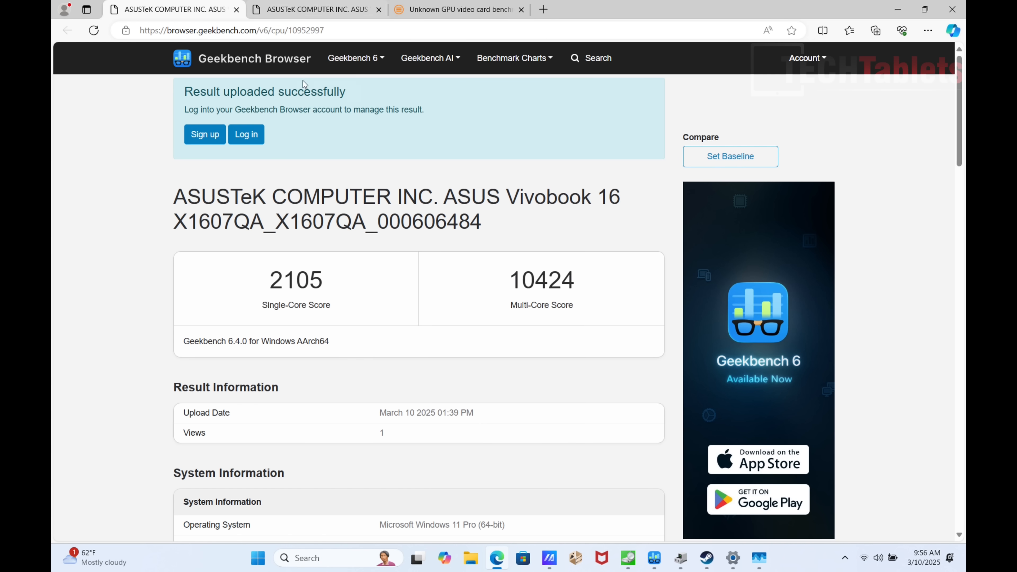
- View the second Geekbench result (2081 single, 10333 multi), then minimize Edge to the desktop
{"action": "left_click", "coordinate": [315, 9]}
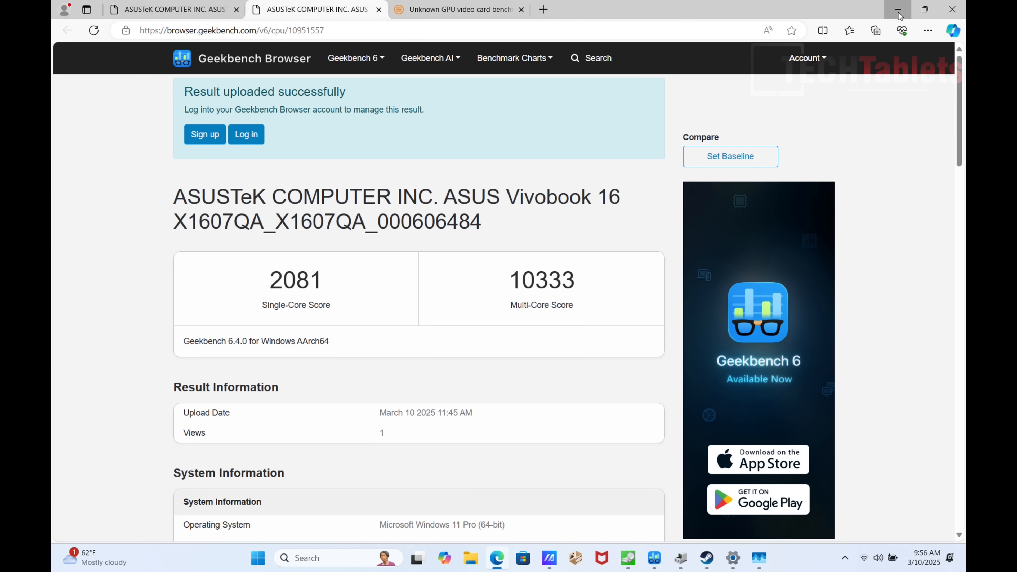
{"action": "left_click", "coordinate": [898, 11]}
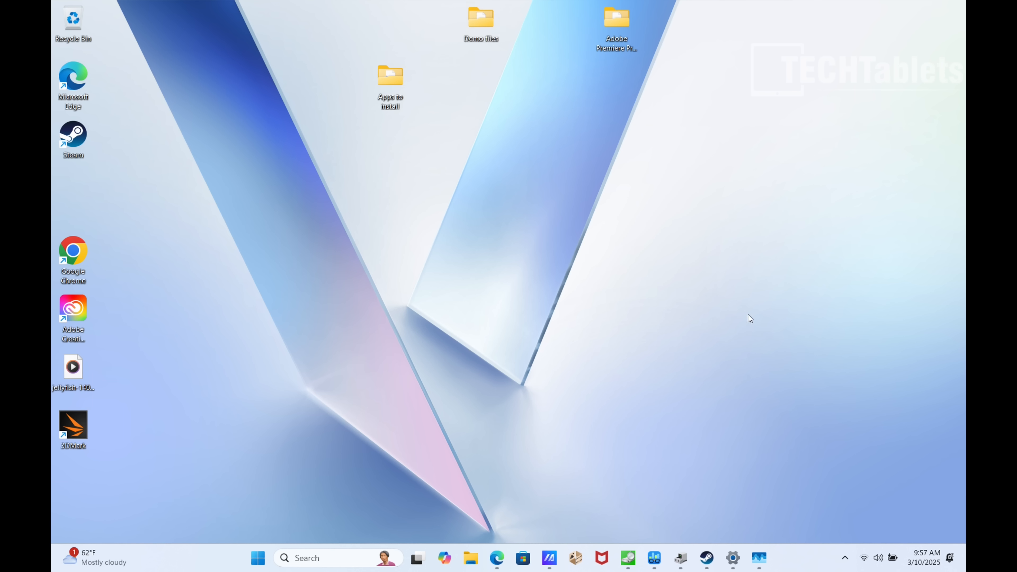
{"action": "mouse_move", "coordinate": [763, 277]}
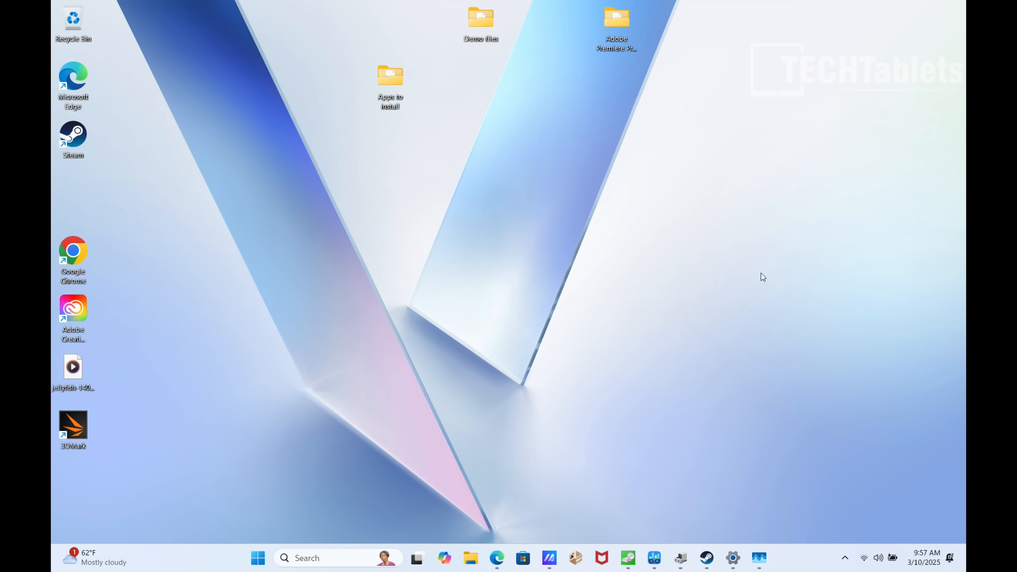
- Bring up CrystalDiskMark showing 6532.14 MB/s read and 5471.20 MB/s write
{"action": "left_click", "coordinate": [627, 558]}
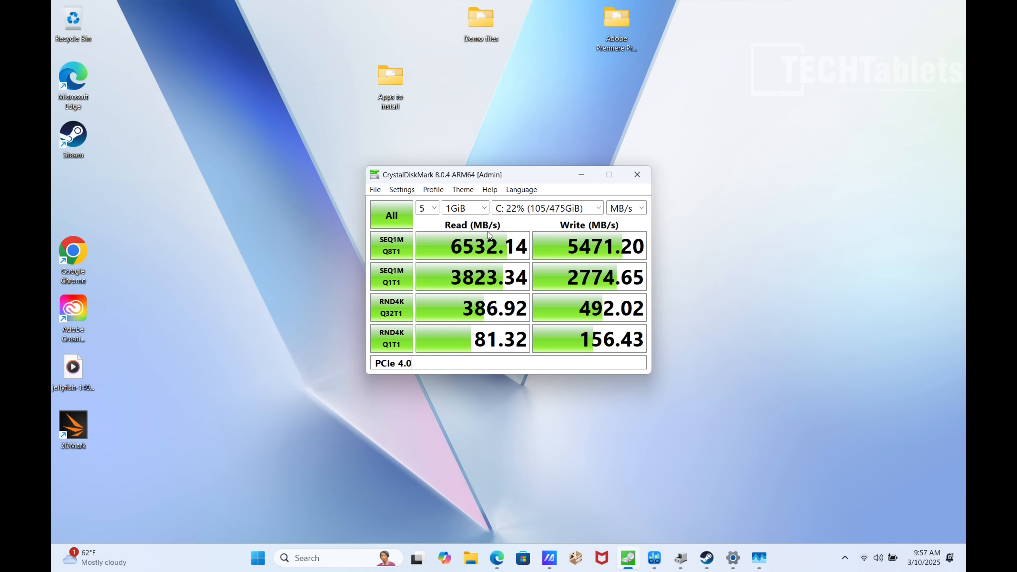
{"action": "mouse_move", "coordinate": [559, 237]}
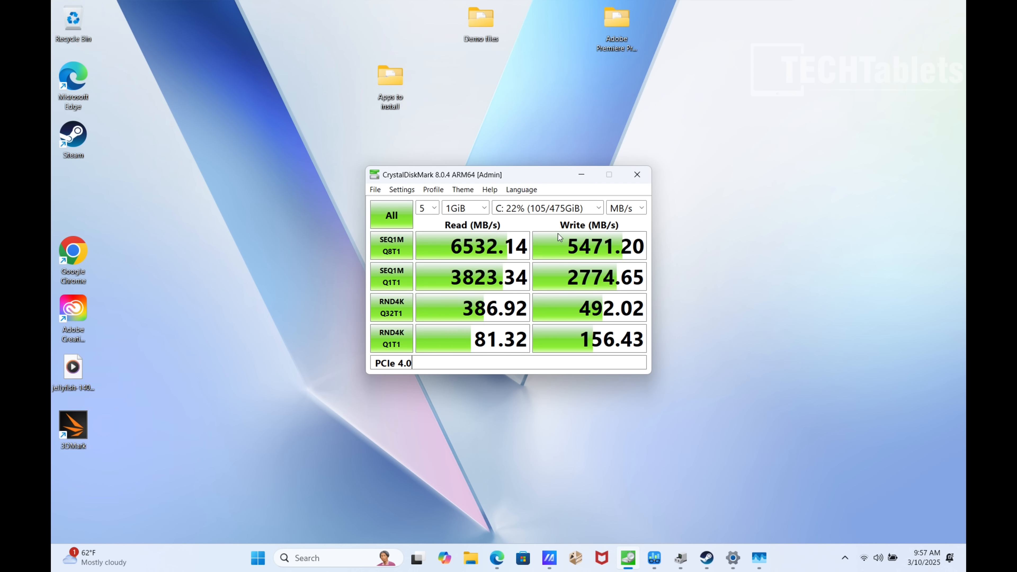
{"action": "mouse_move", "coordinate": [539, 313]}
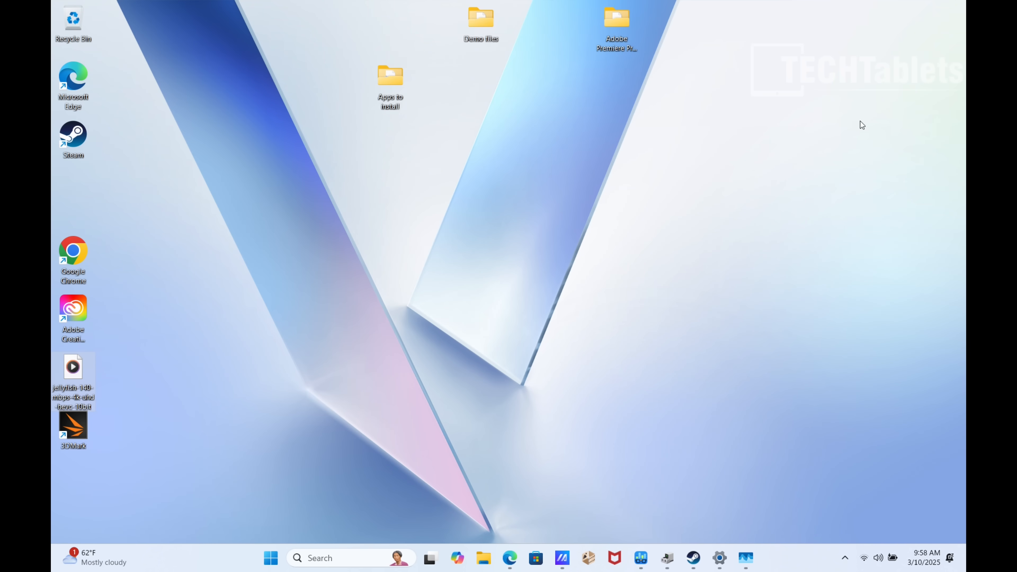
{"action": "mouse_move", "coordinate": [834, 157]}
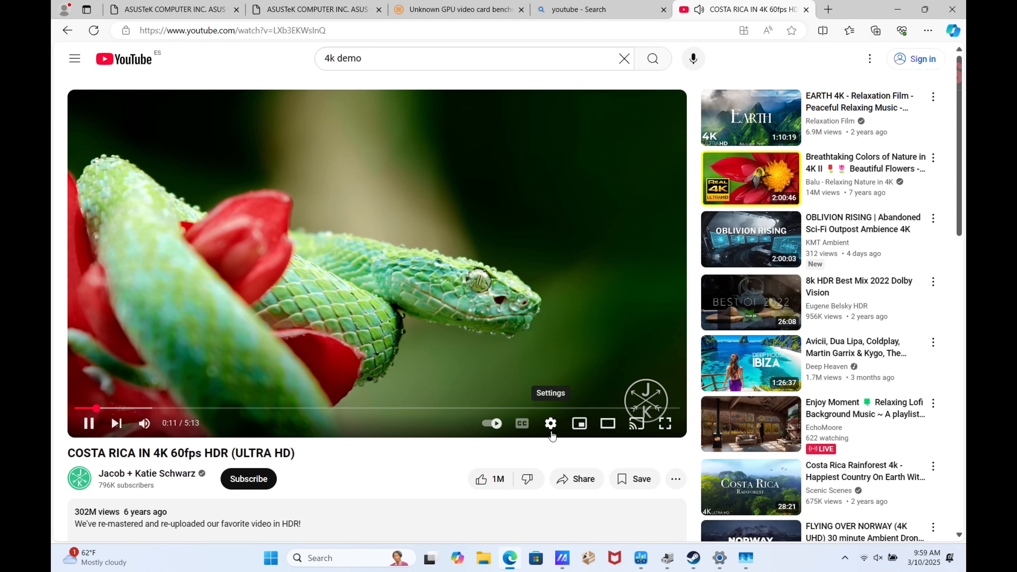
- Play the Costa Rica 4K 60fps HDR demo full screen on YouTube
{"action": "left_click", "coordinate": [549, 424]}
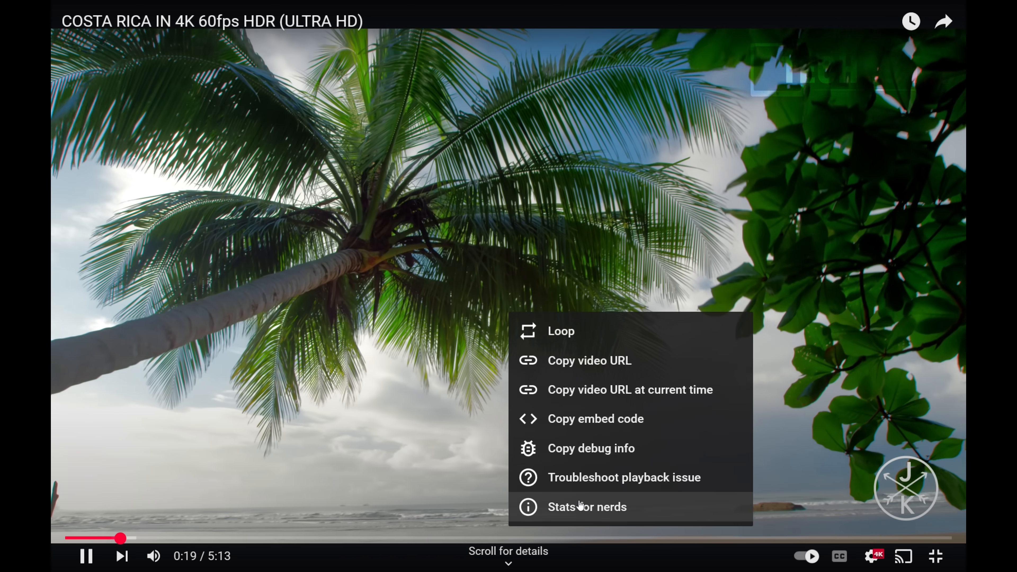
- Overlay Stats for nerds on the full-screen 4K demo video
{"action": "left_click", "coordinate": [586, 507]}
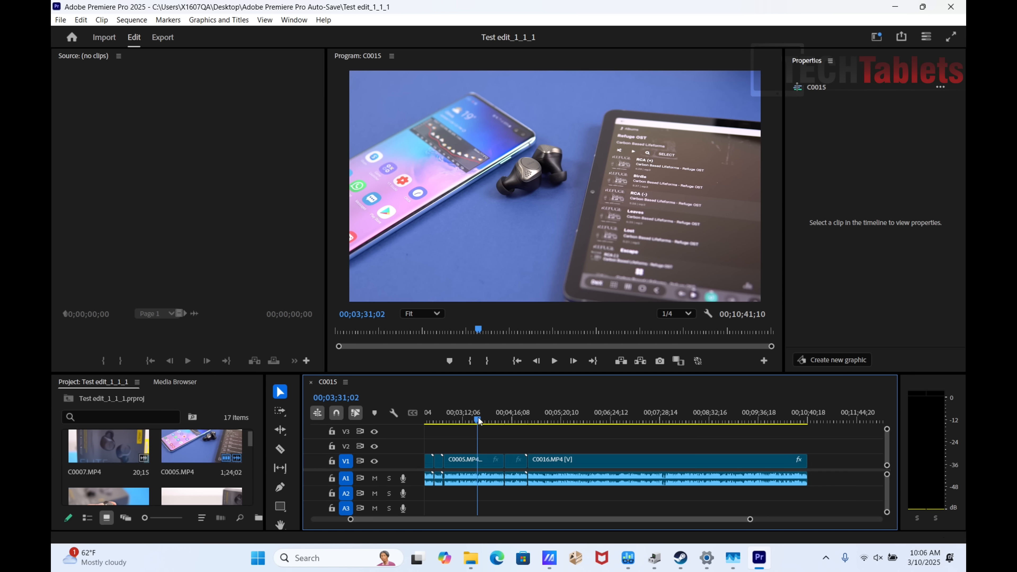
- Scrub the sequence to 4:29, 6:34 and the earbuds close-up at 1:11, then play it briefly
{"action": "left_click", "coordinate": [521, 418]}
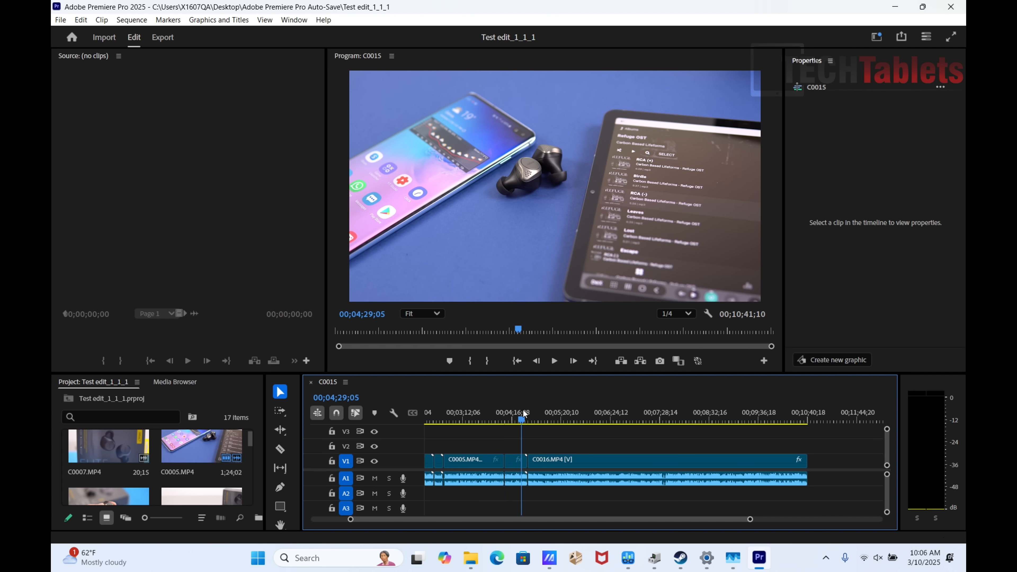
{"action": "left_click", "coordinate": [616, 420]}
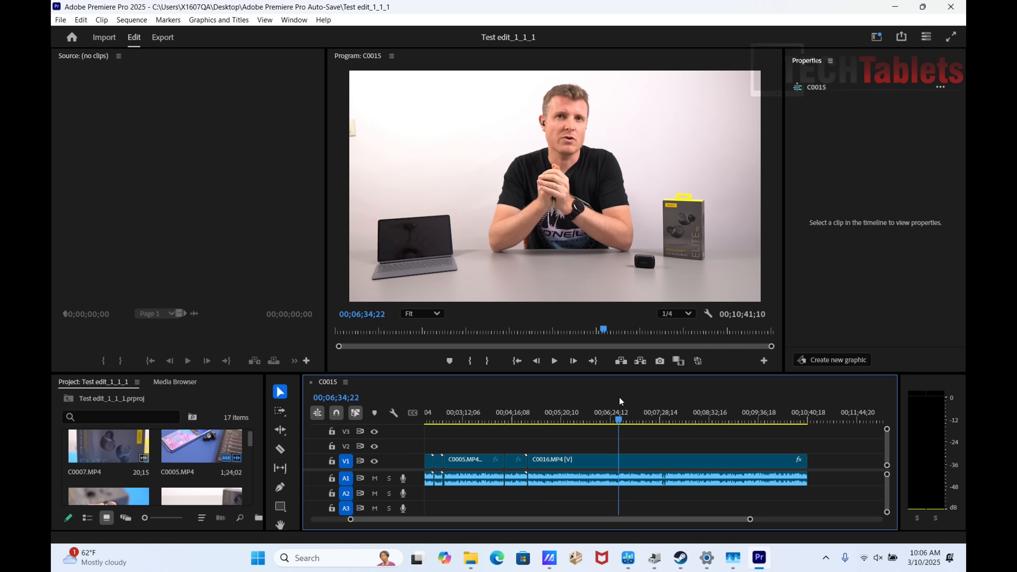
{"action": "left_click", "coordinate": [457, 420]}
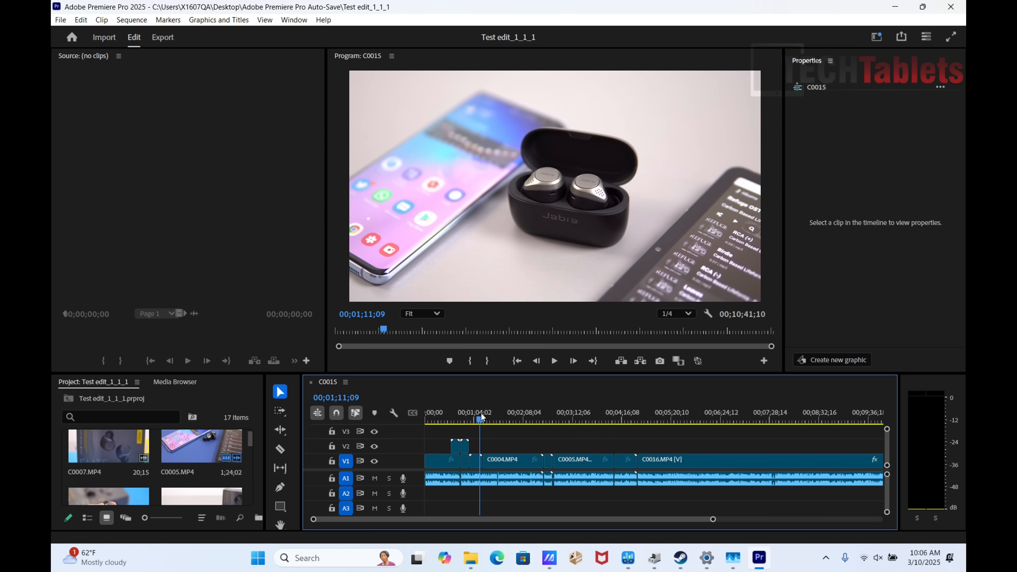
{"action": "left_click", "coordinate": [555, 361]}
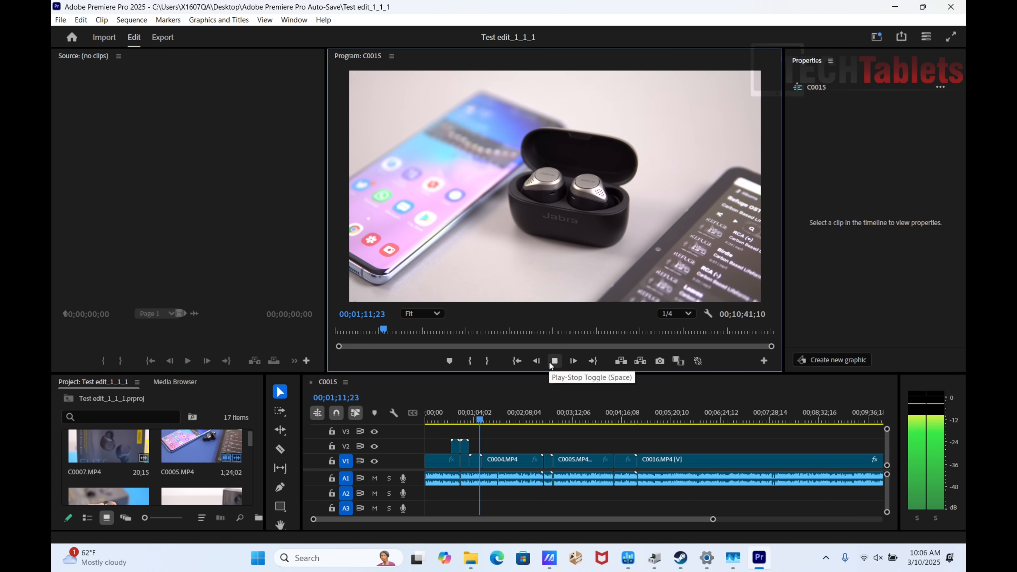
{"action": "left_click", "coordinate": [554, 361]}
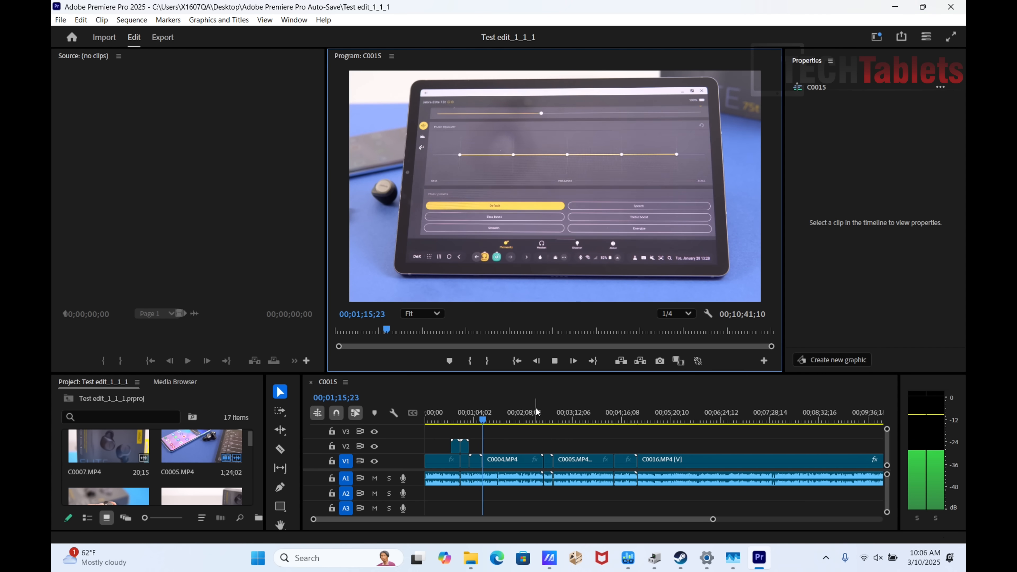
- Move the playhead to about 3:17 and then 6:30 in the sequence
{"action": "left_click", "coordinate": [578, 418]}
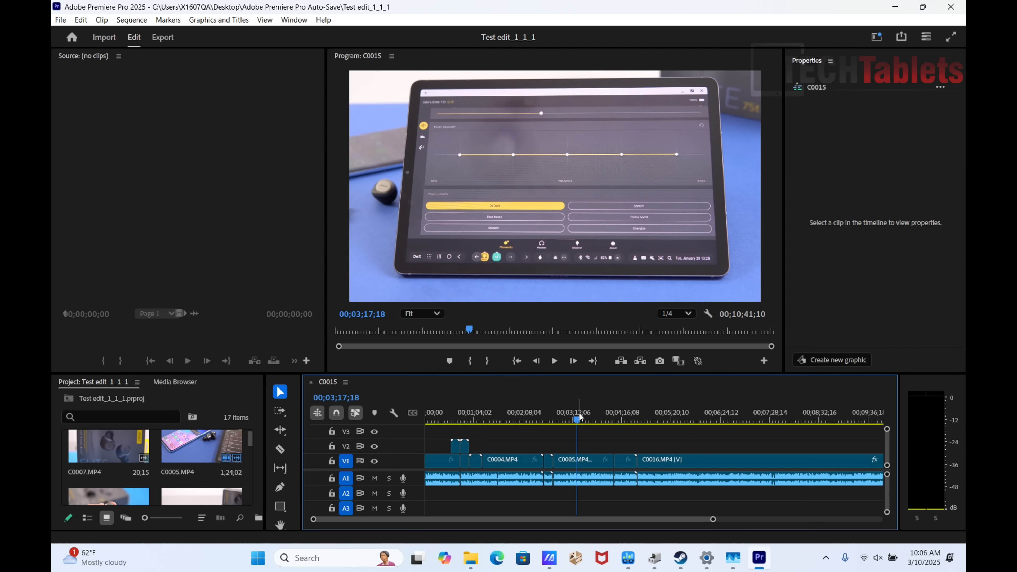
{"action": "left_click", "coordinate": [725, 419]}
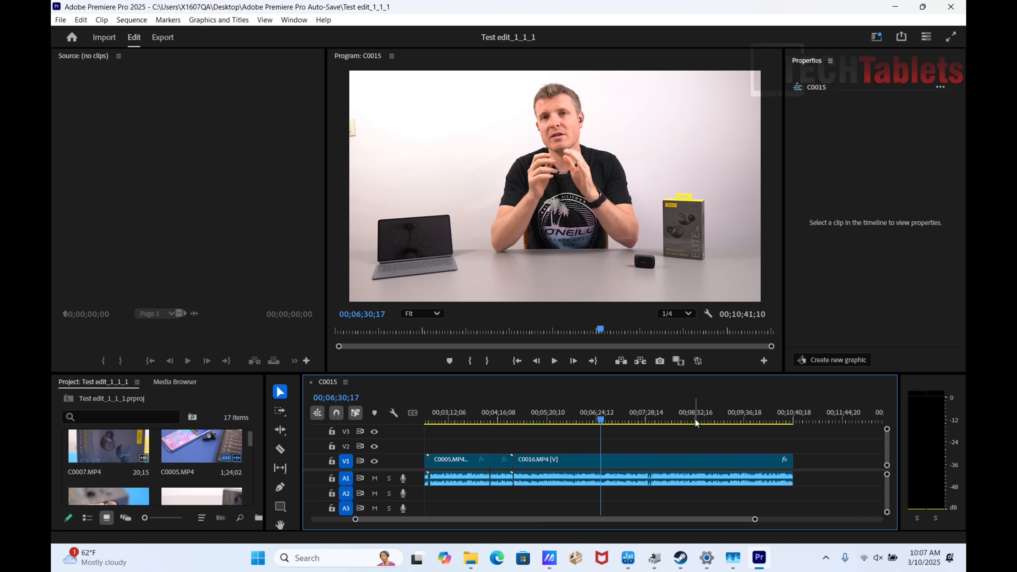
- Play and stop the presenter clip from 8:31, then jump to the earbuds shot near 3:14
{"action": "left_click", "coordinate": [694, 420]}
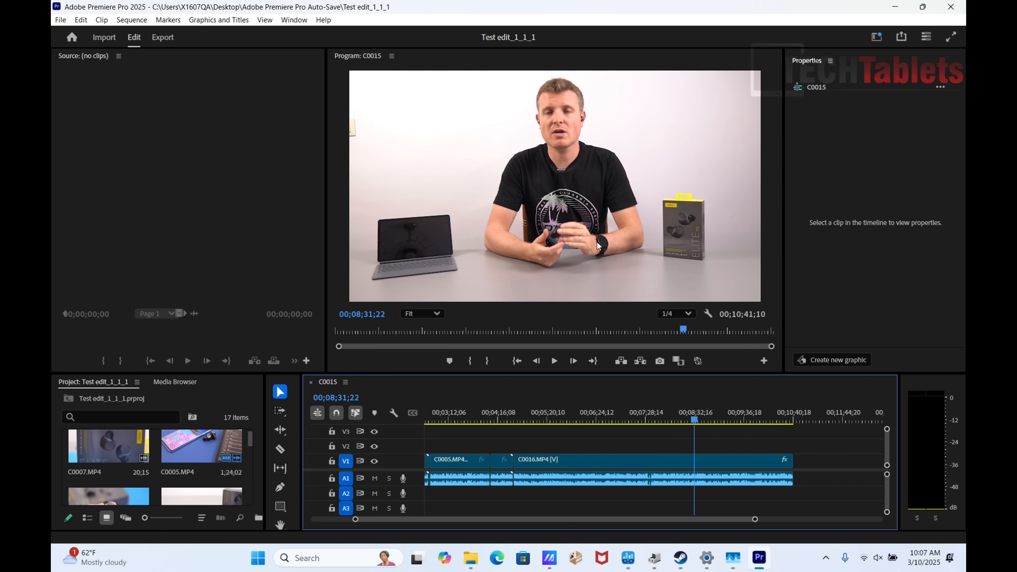
{"action": "mouse_move", "coordinate": [587, 252]}
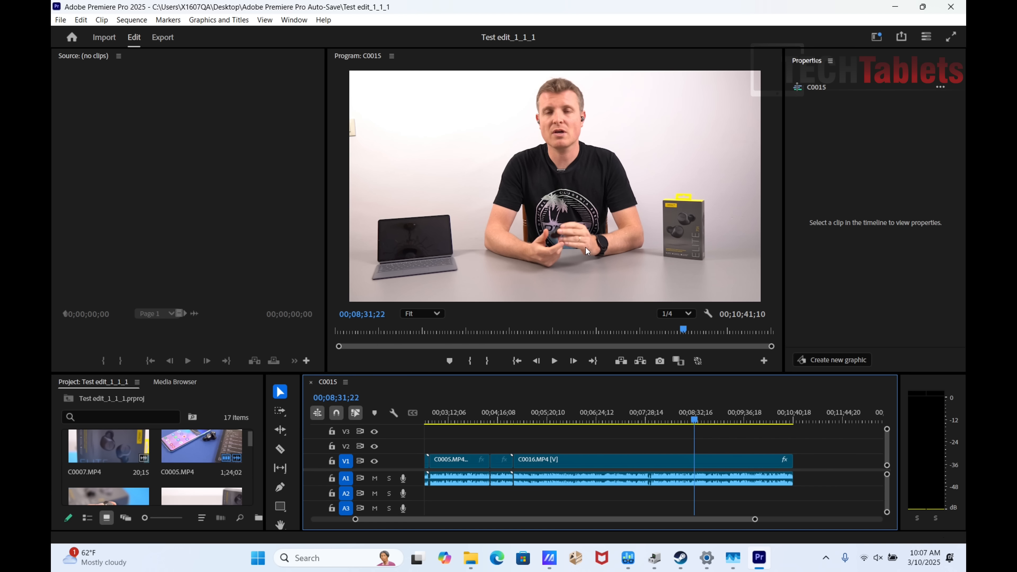
{"action": "left_click", "coordinate": [553, 361]}
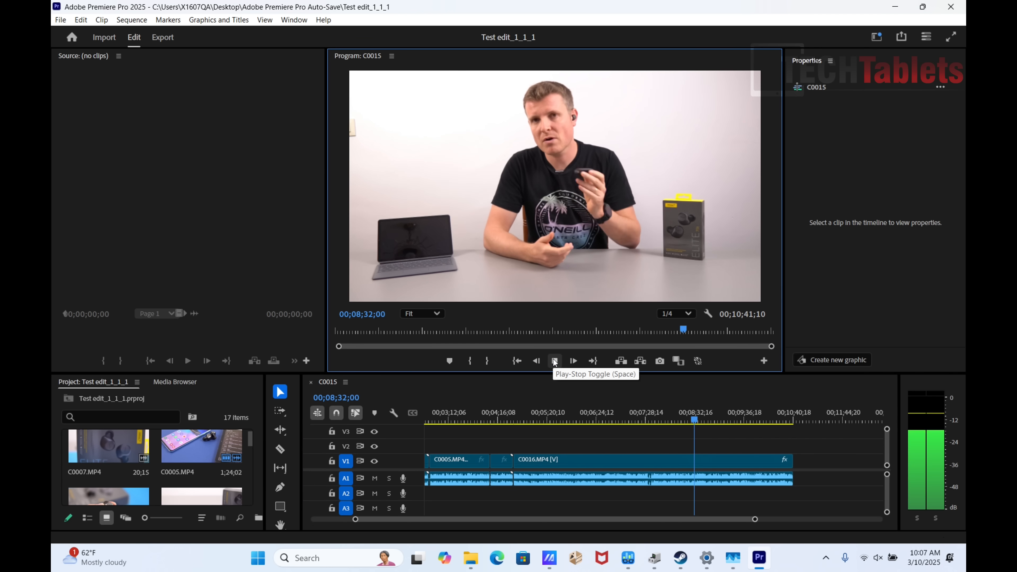
{"action": "left_click", "coordinate": [572, 361]}
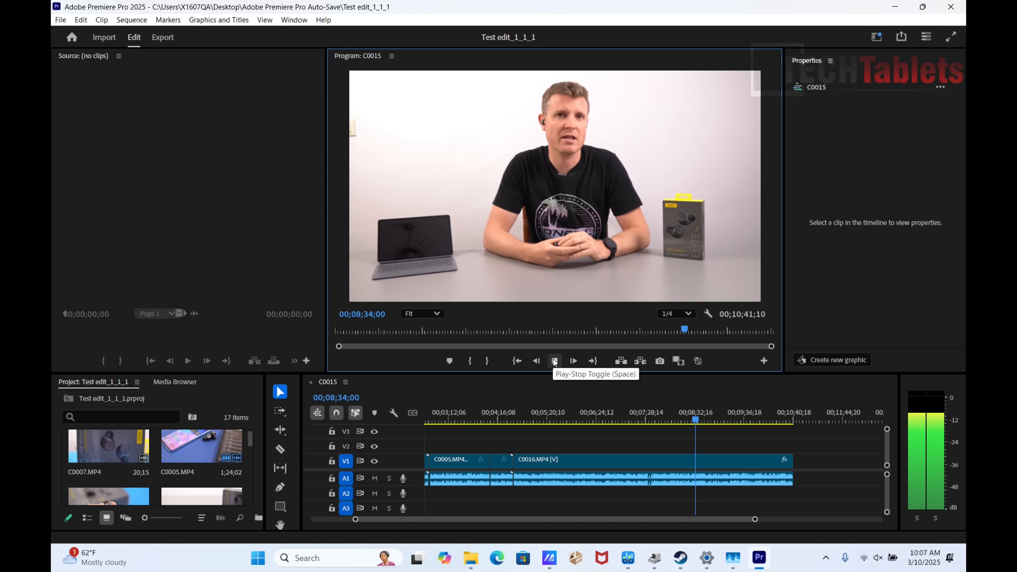
{"action": "left_click", "coordinate": [553, 361]}
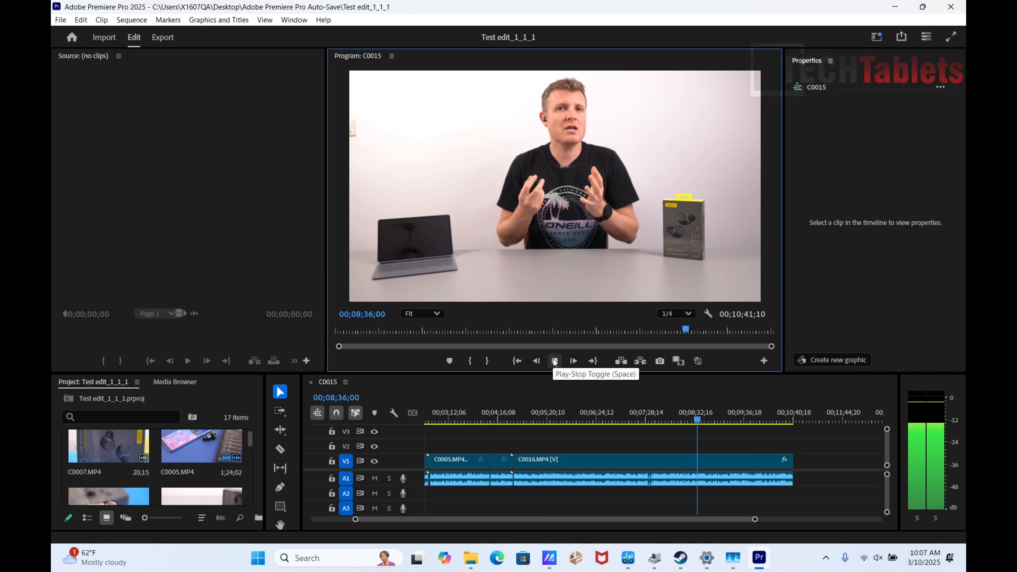
{"action": "left_click", "coordinate": [553, 360]}
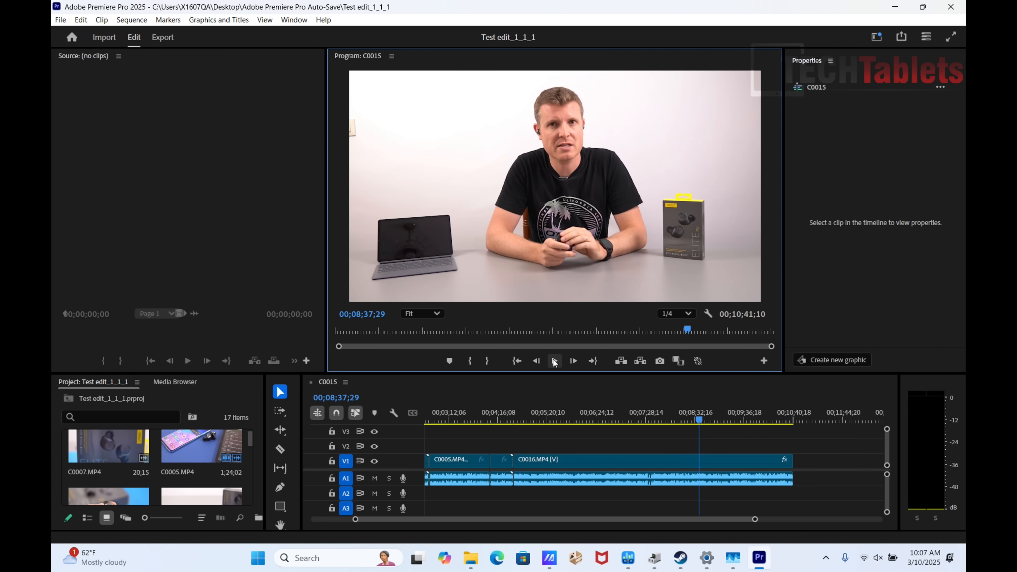
{"action": "left_click", "coordinate": [450, 420]}
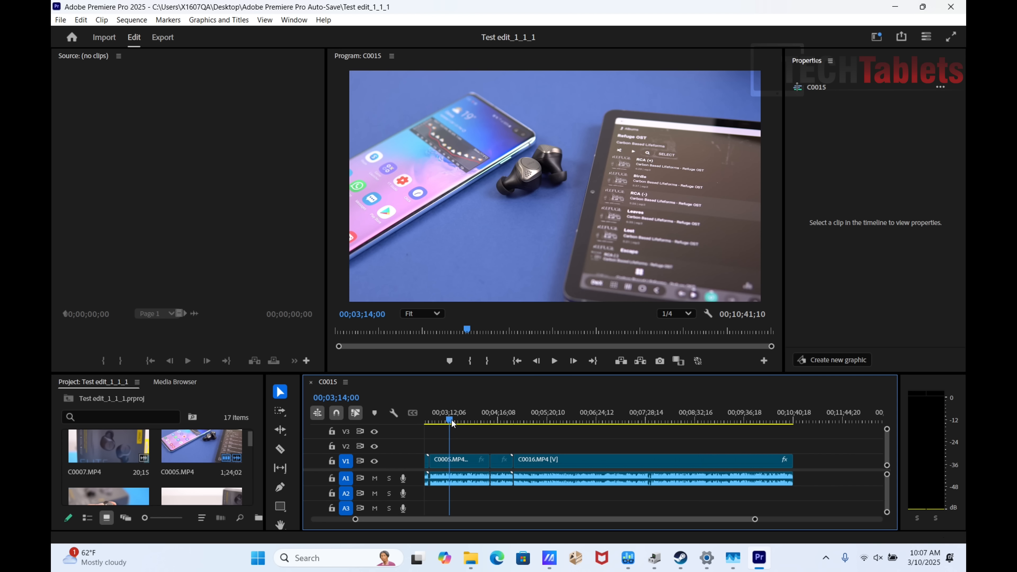
{"action": "mouse_move", "coordinate": [778, 464]}
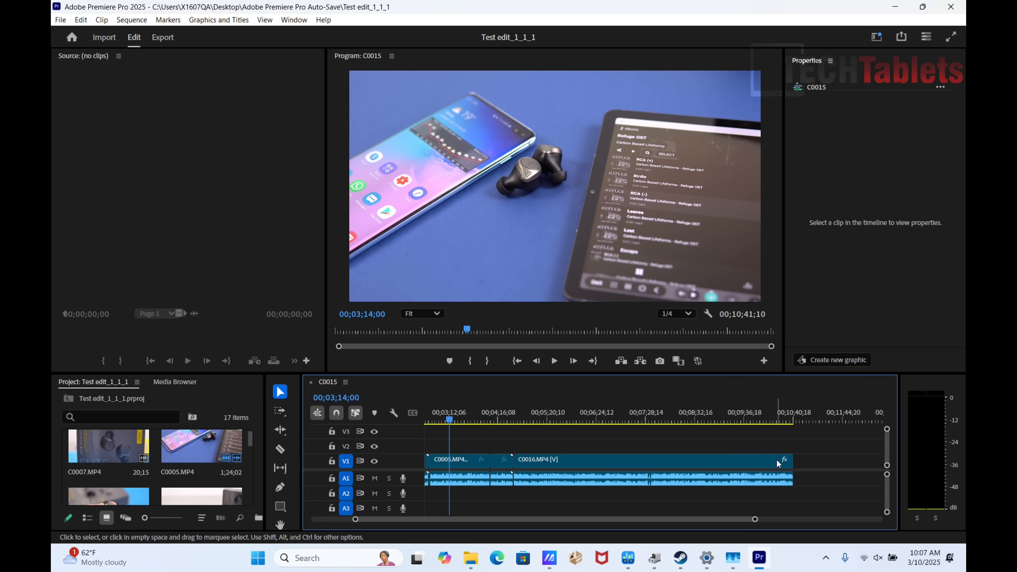
{"action": "mouse_move", "coordinate": [806, 420]}
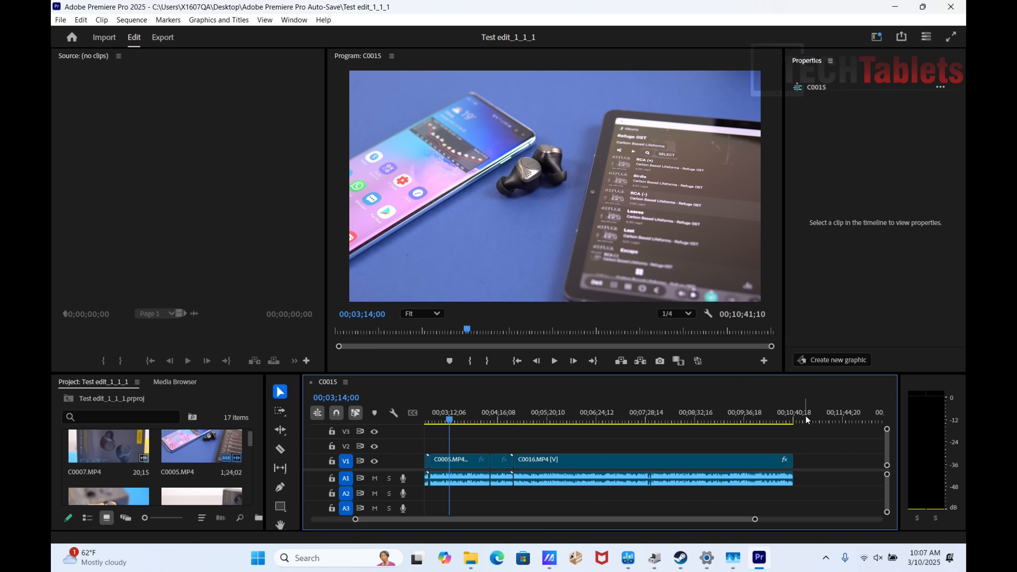
{"action": "mouse_move", "coordinate": [799, 419]}
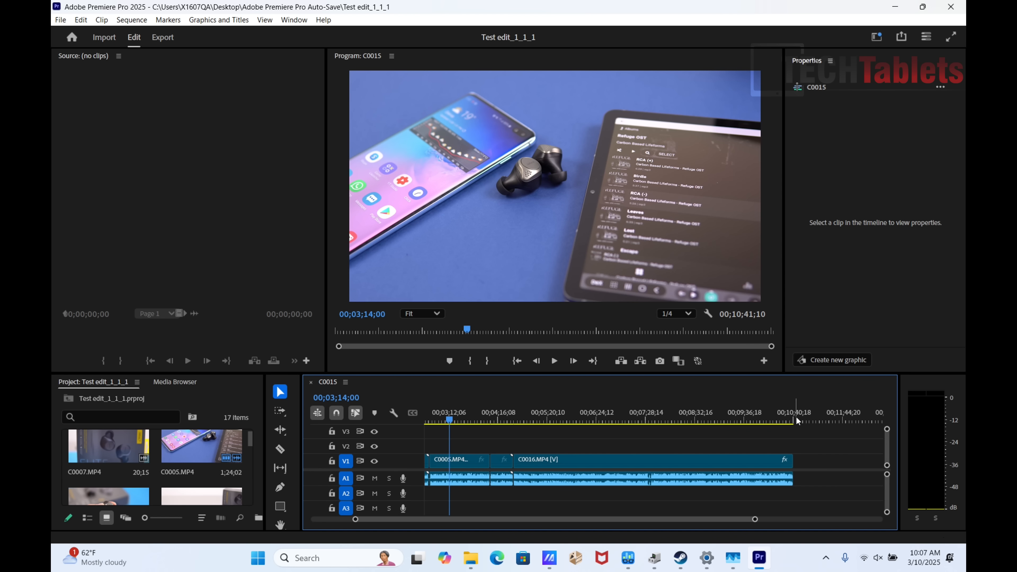
- Move the playhead back to 00;00;00 at the start of the C0015 sequence
{"action": "left_click", "coordinate": [447, 419]}
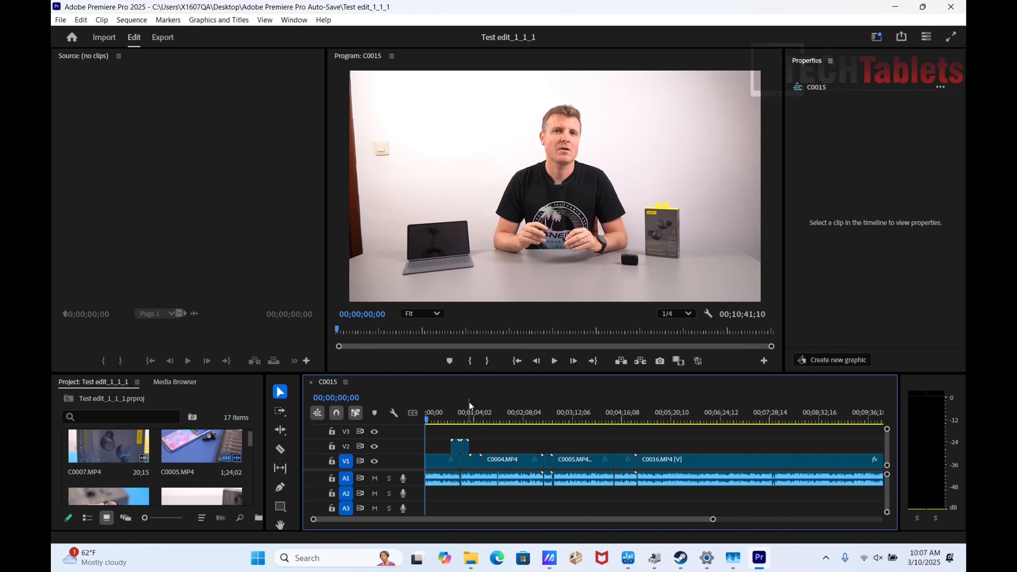
- Scrub the playhead to roughly 4:30, 6:05 and 3:34 to check 4K timeline responsiveness
{"action": "left_click", "coordinate": [632, 420]}
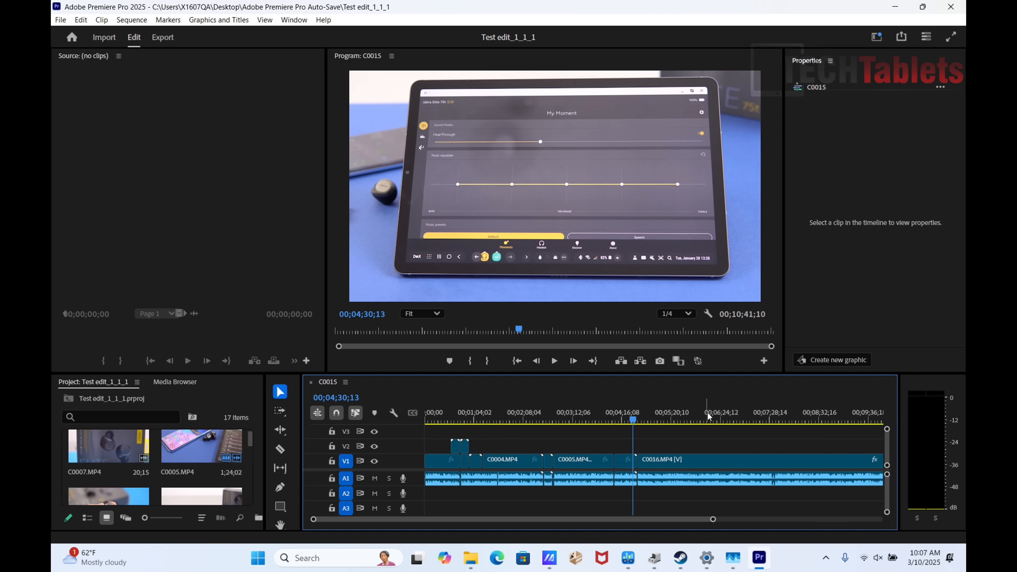
{"action": "left_click", "coordinate": [704, 419]}
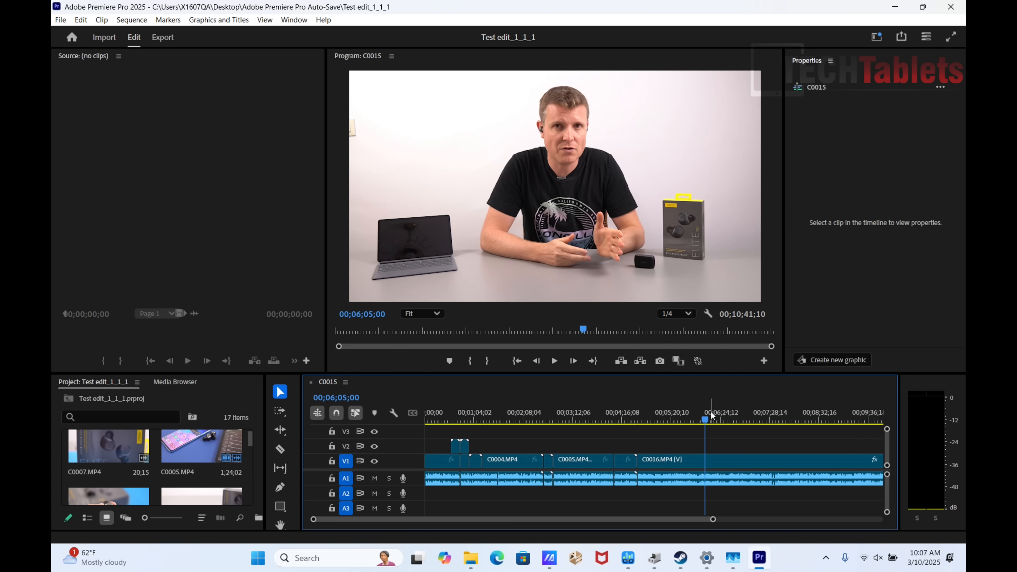
{"action": "left_click", "coordinate": [589, 419]}
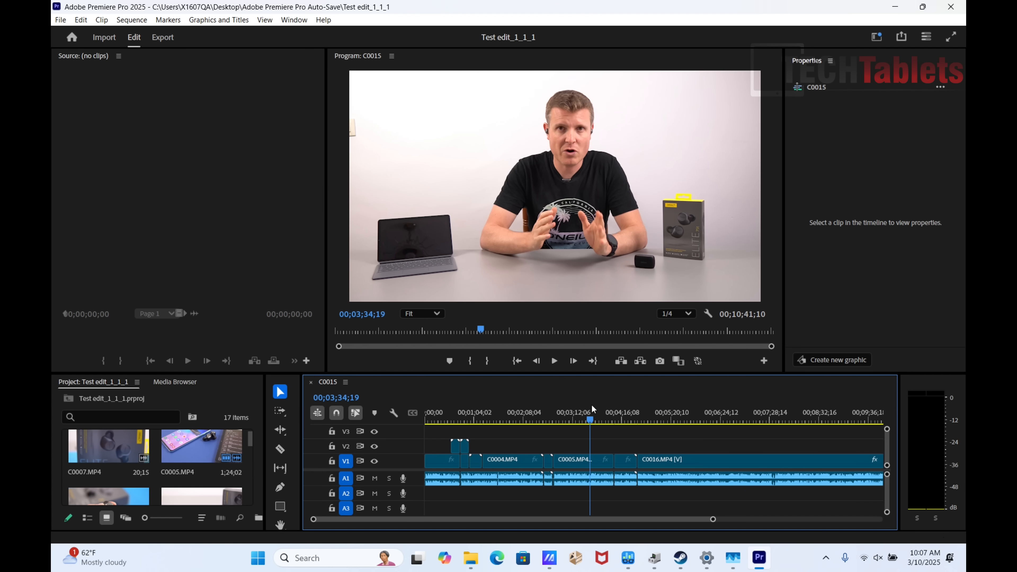